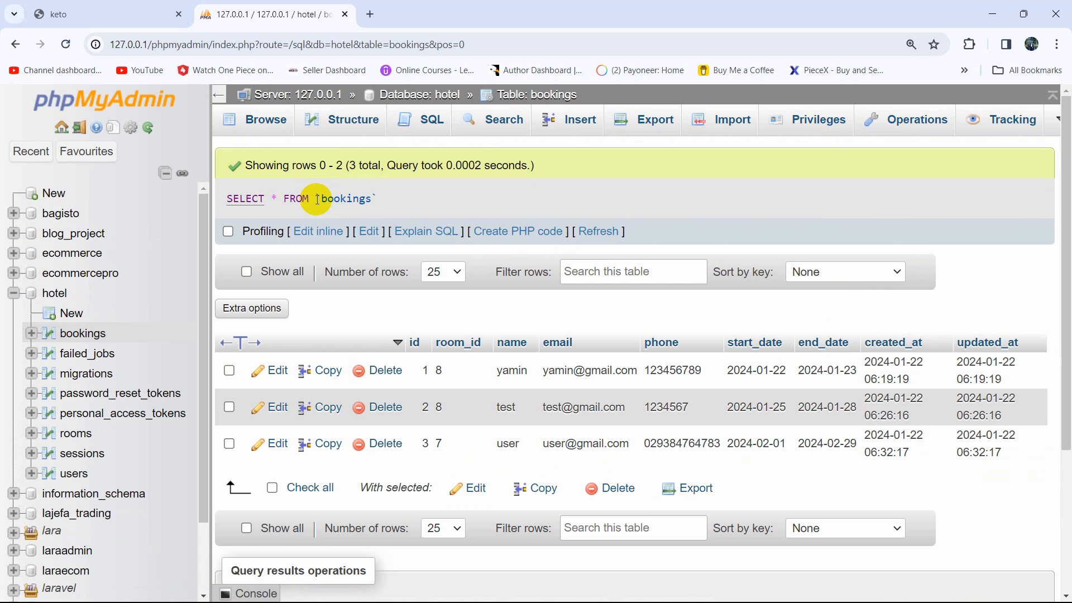
# - Enter php artisan make:migration add_status_field_to_bookings in the hotel_project Command Prompt
pyautogui.doubleClick(349, 198)
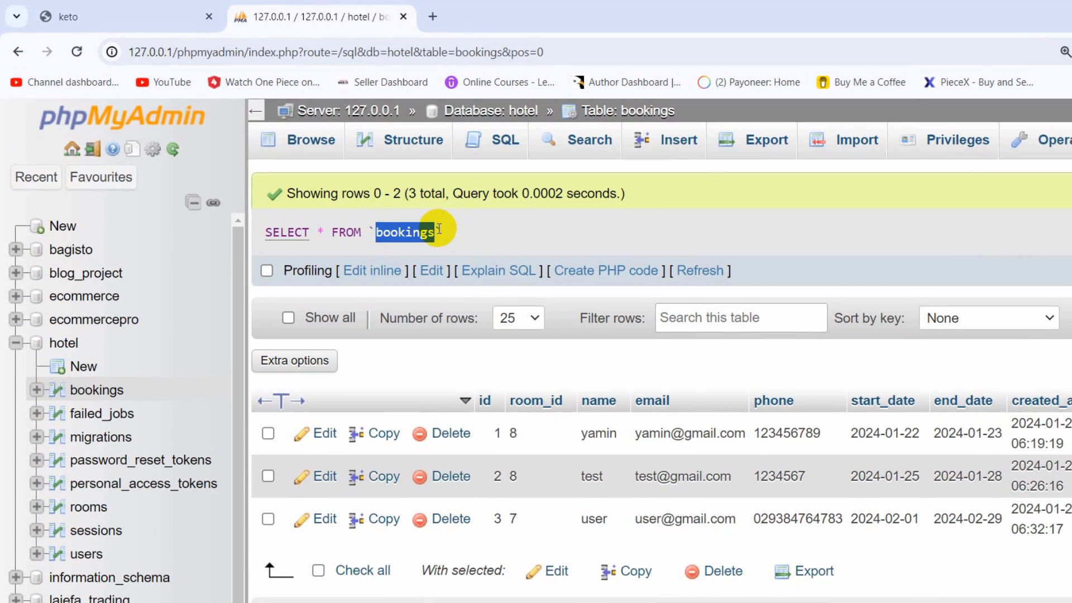
pyautogui.moveTo(743, 432)
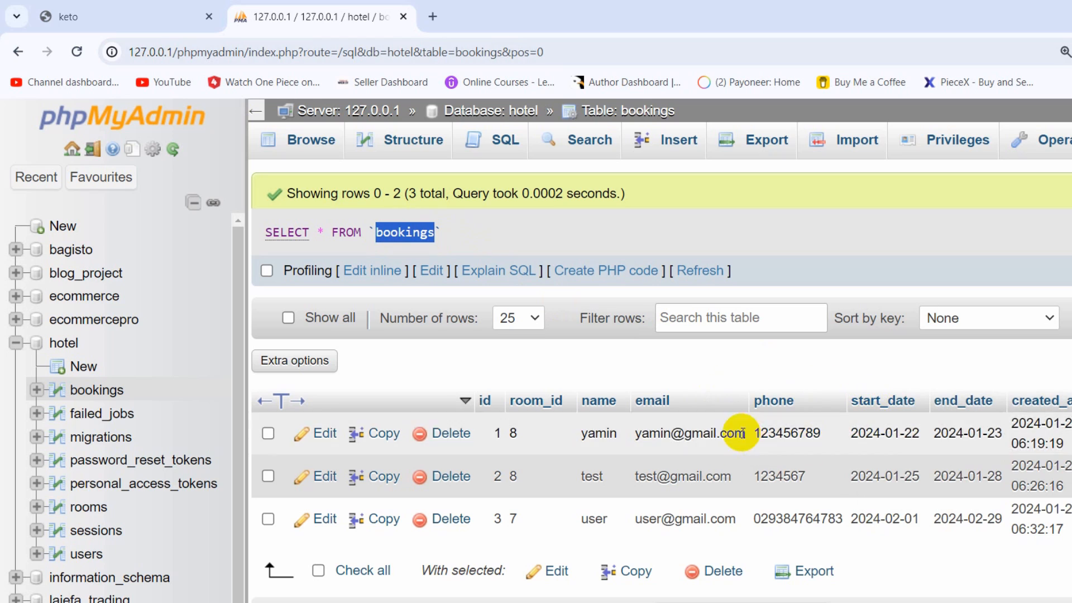
pyautogui.moveTo(845, 380)
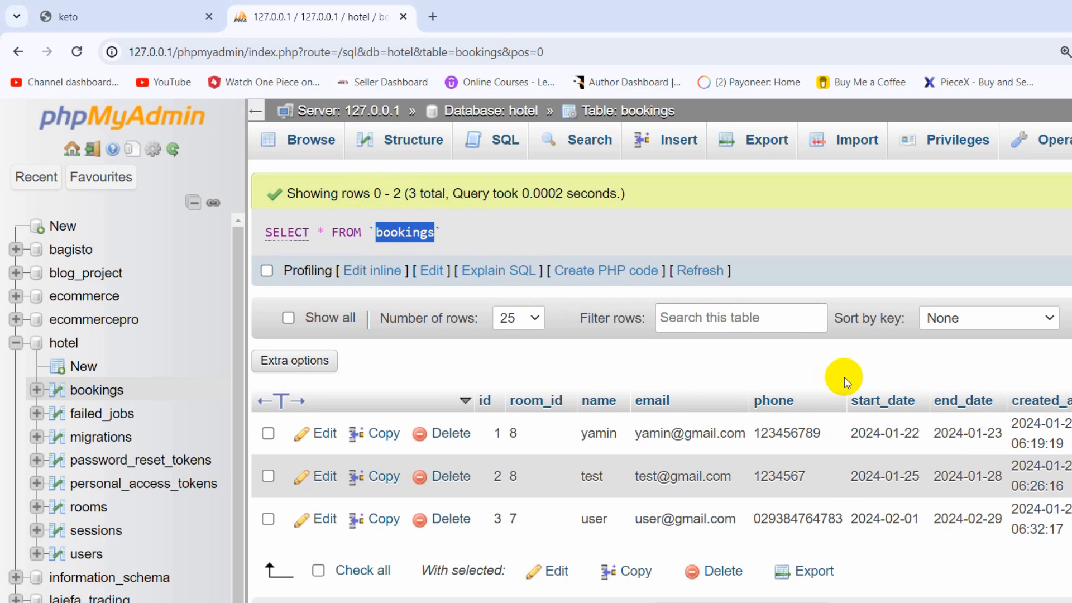
pyautogui.moveTo(849, 380)
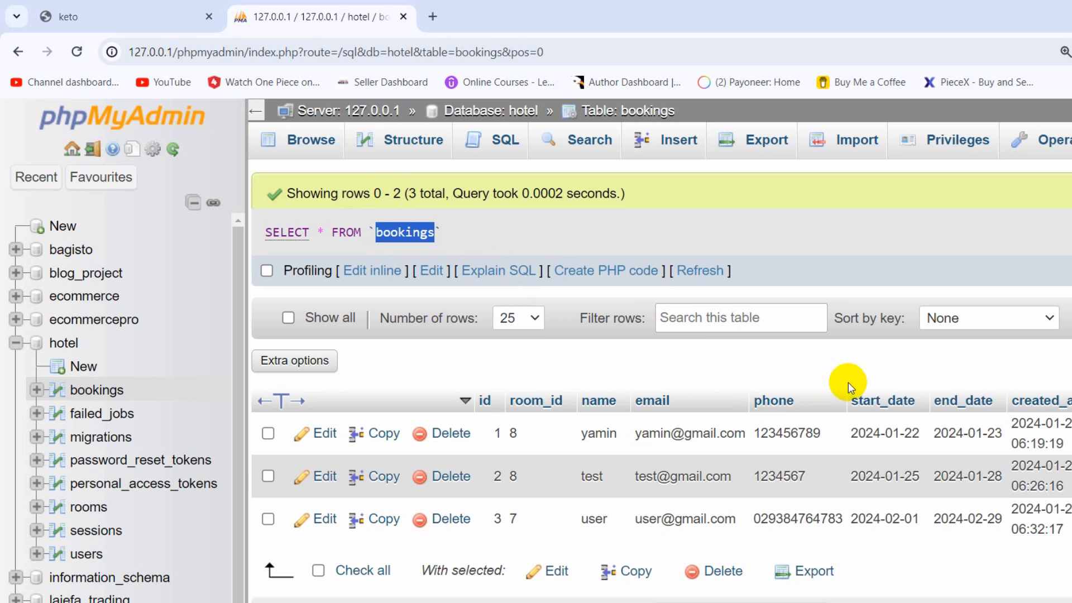
pyautogui.moveTo(814, 386)
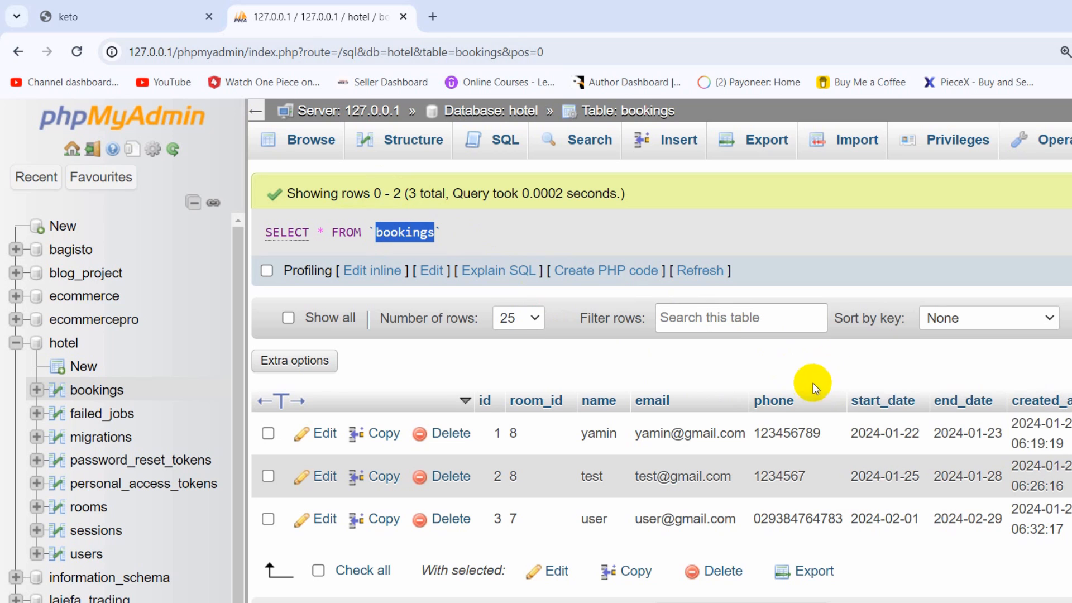
pyautogui.moveTo(775, 401)
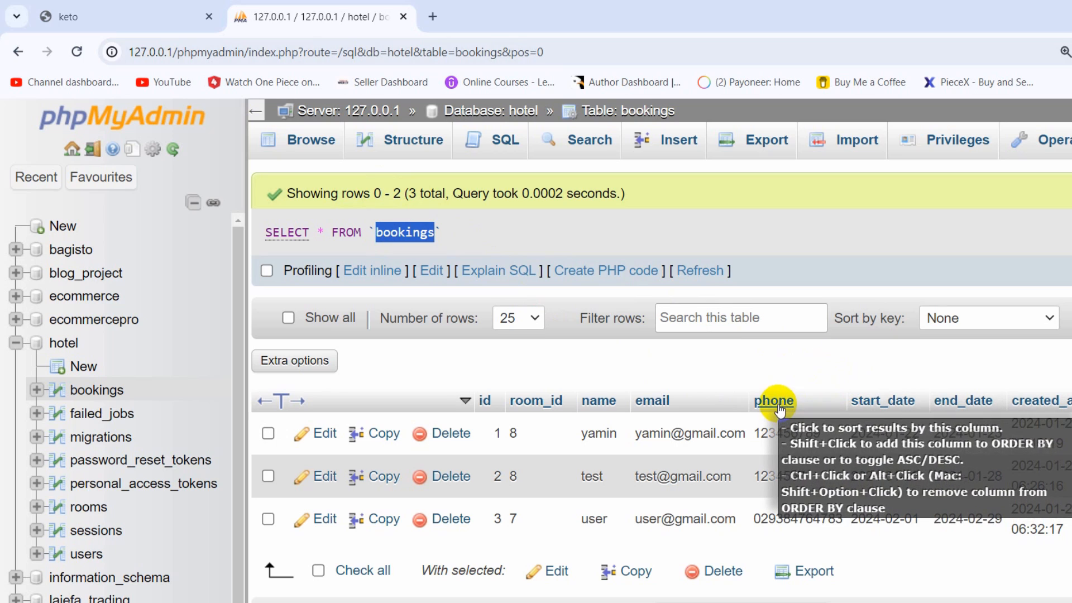
pyautogui.moveTo(841, 374)
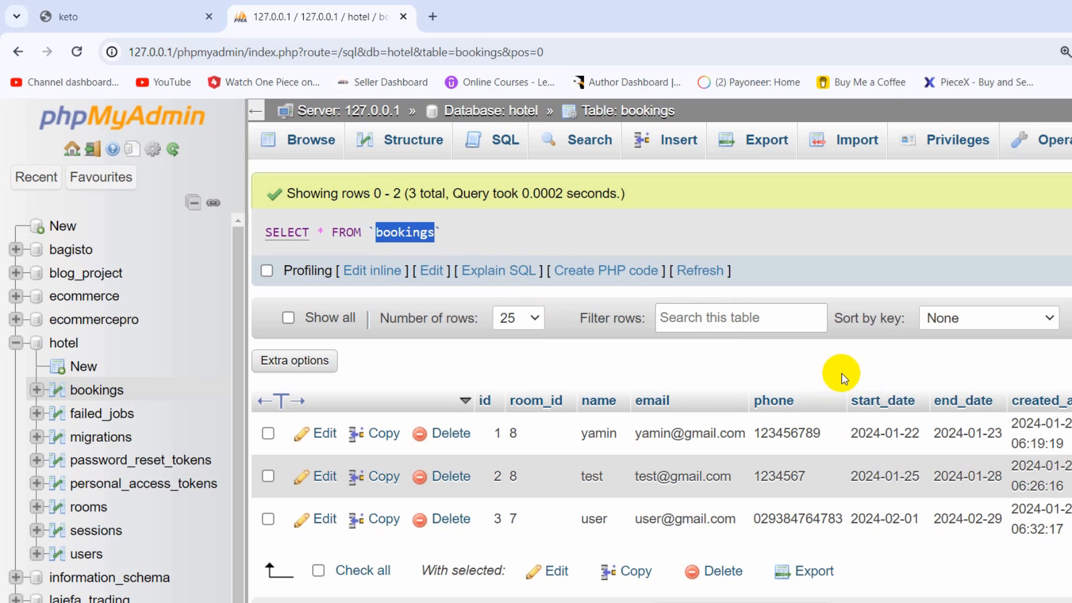
pyautogui.moveTo(826, 383)
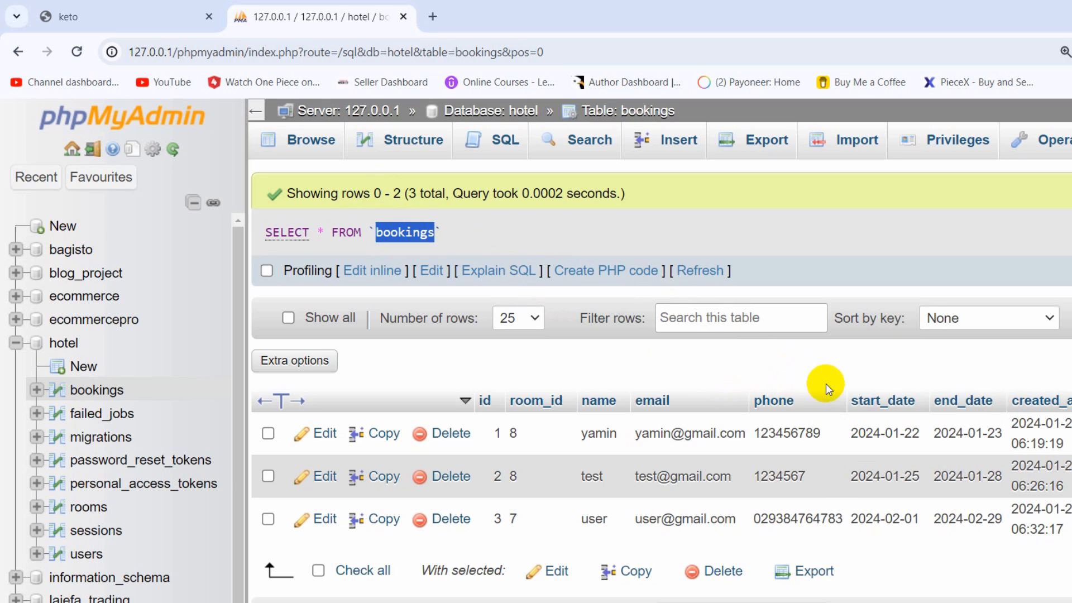
pyautogui.moveTo(960, 356)
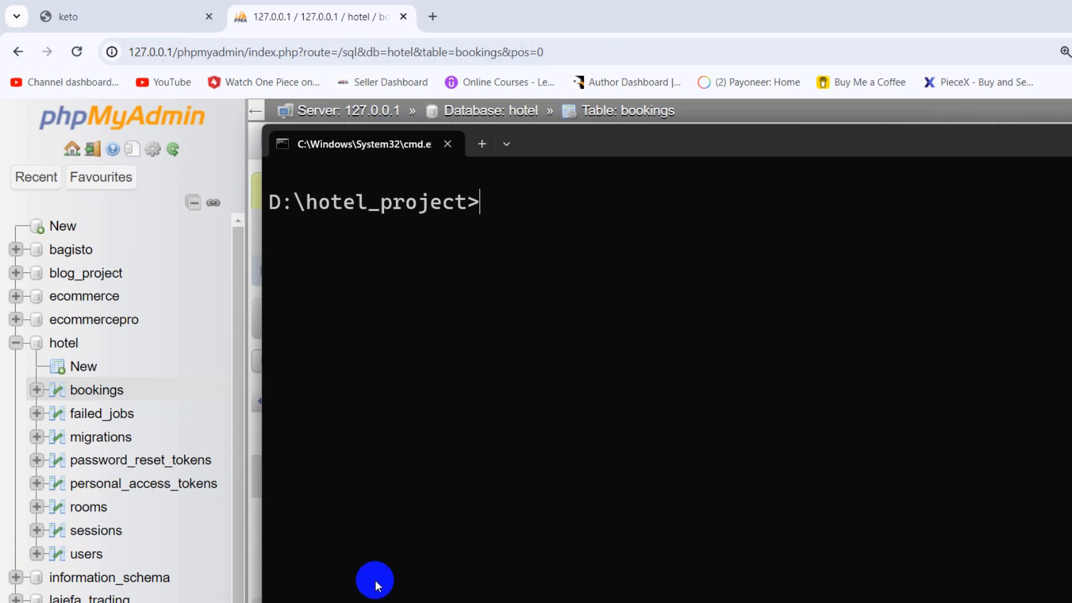
pyautogui.moveTo(671, 290)
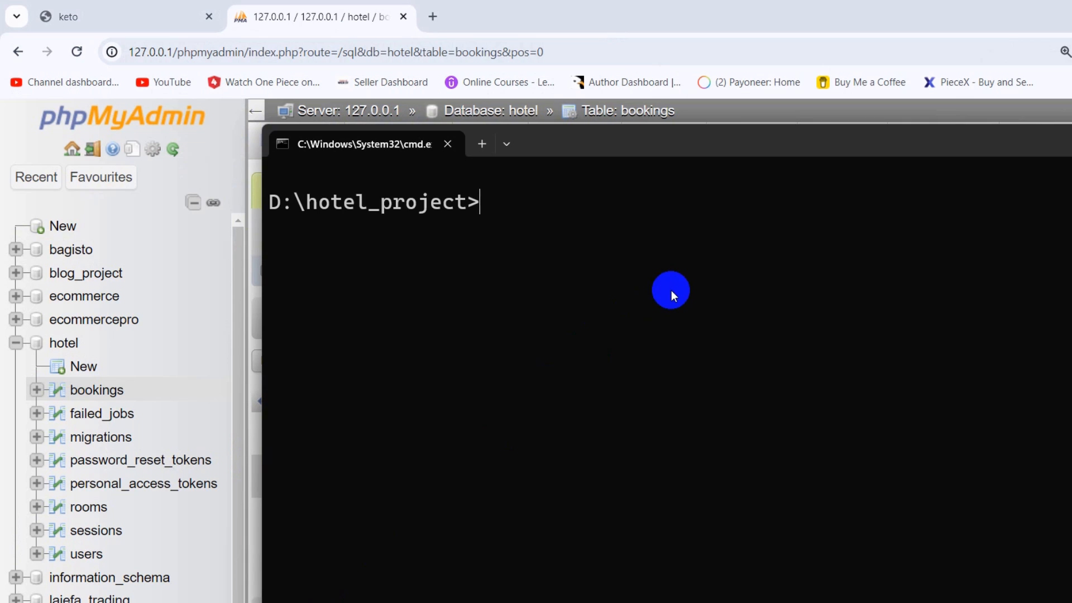
pyautogui.write('php')
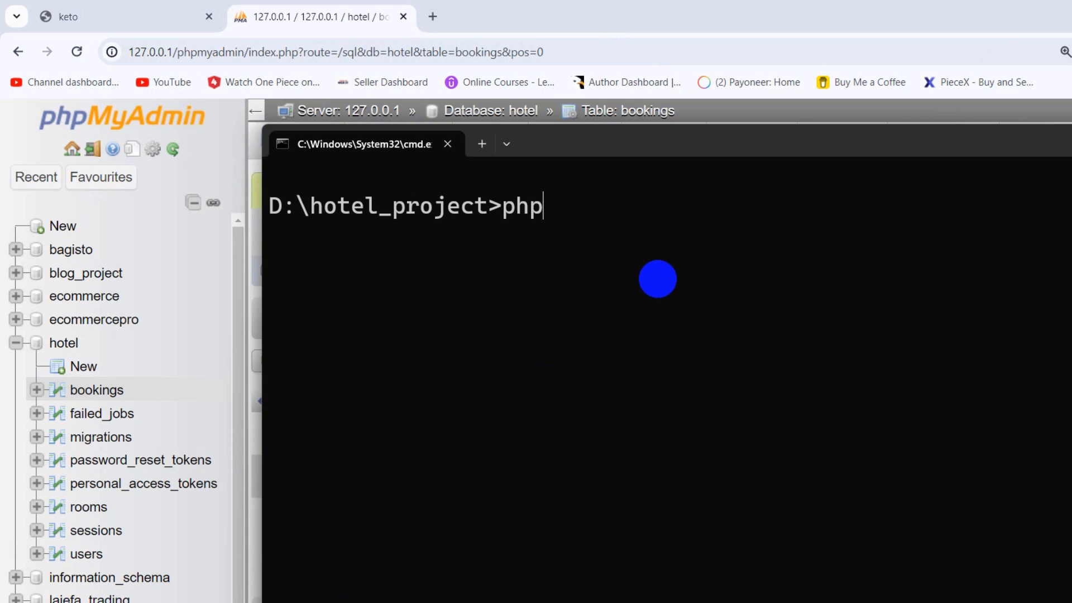
pyautogui.write('artisan m')
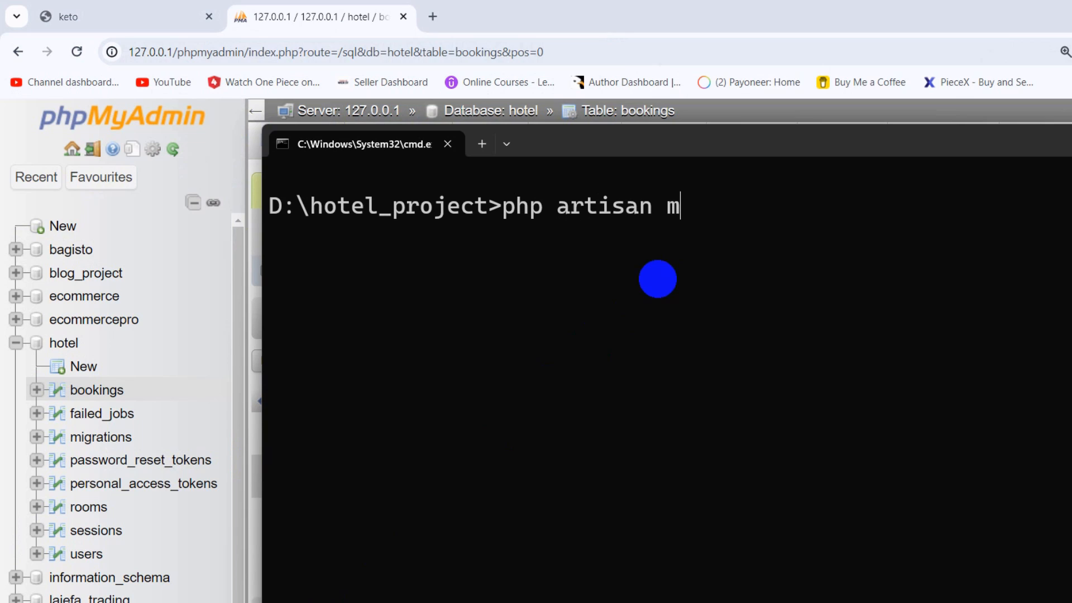
pyautogui.write('ake:mi')
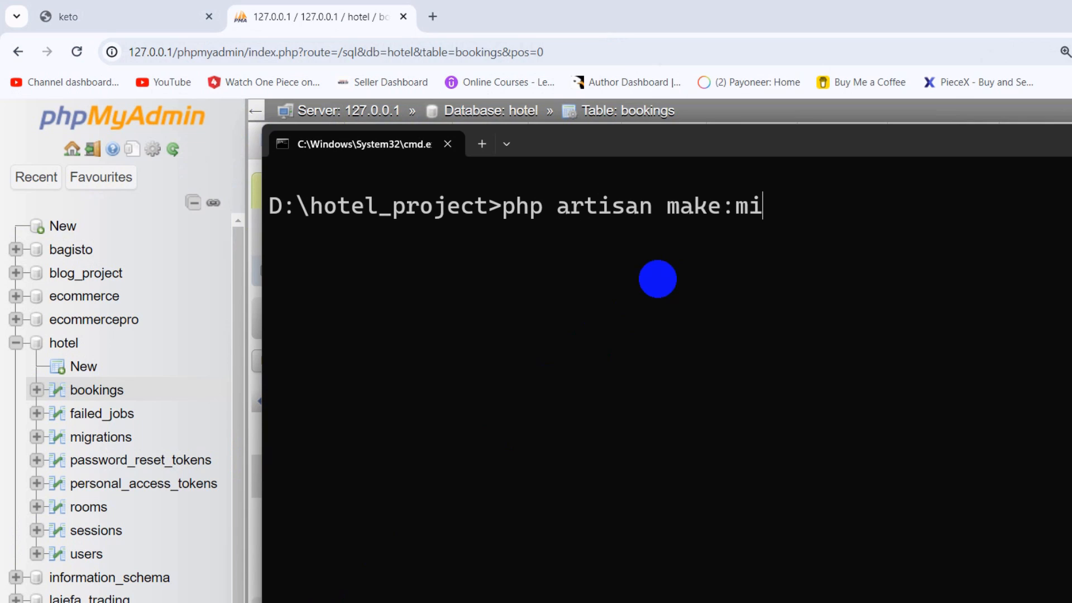
pyautogui.write('gration add_')
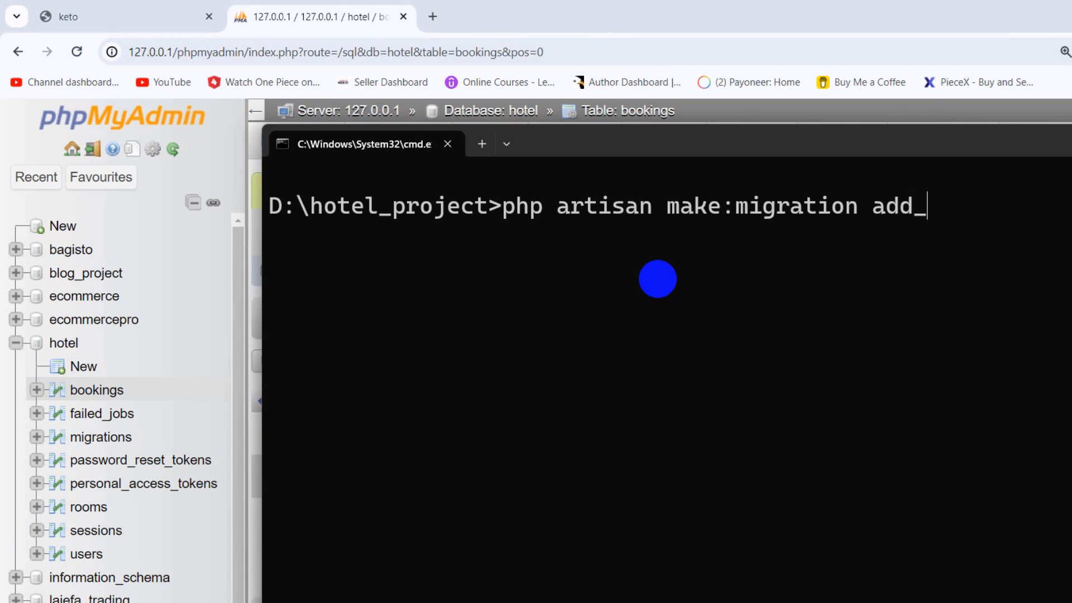
pyautogui.moveTo(914, 225)
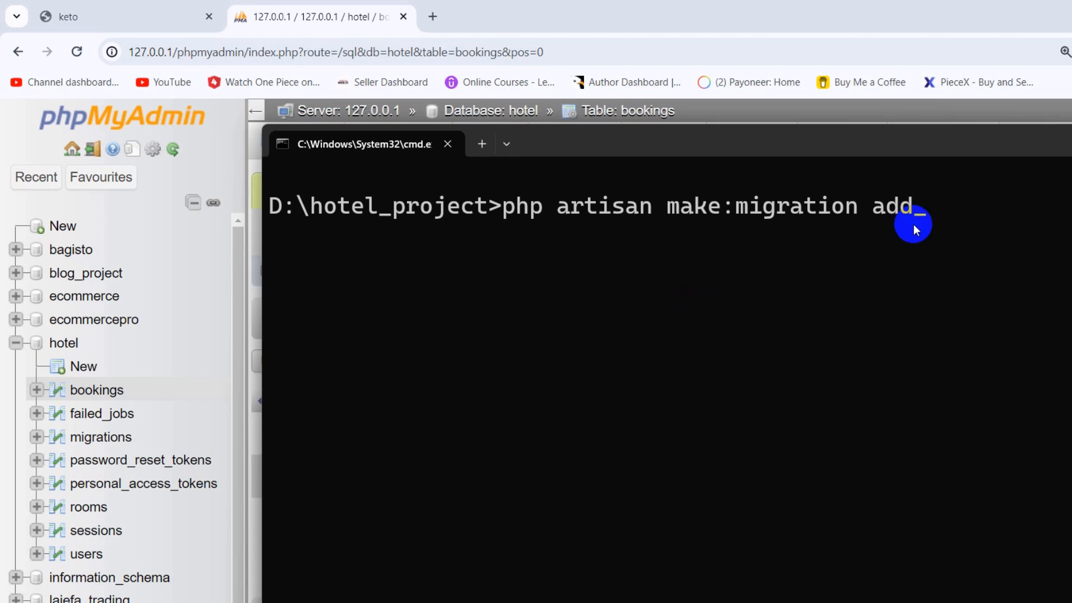
pyautogui.write('st')
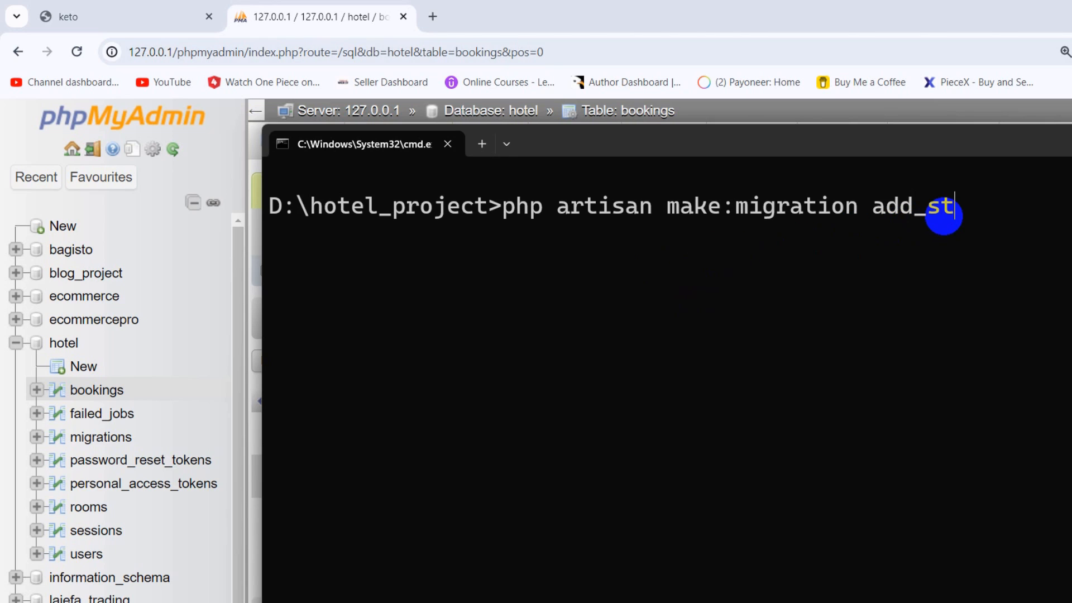
pyautogui.write('atus')
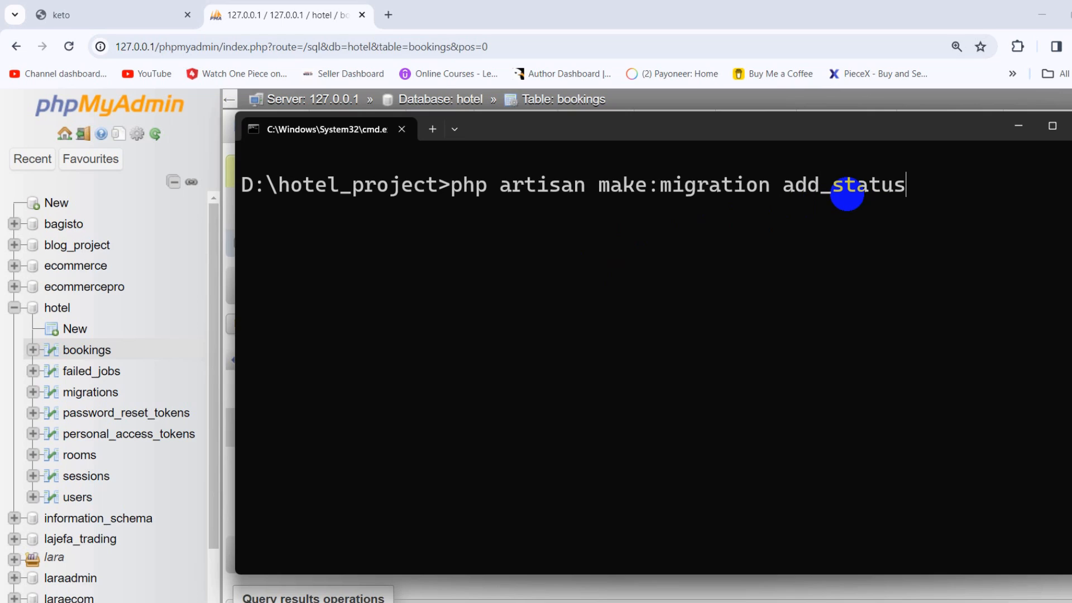
pyautogui.write('_fiel')
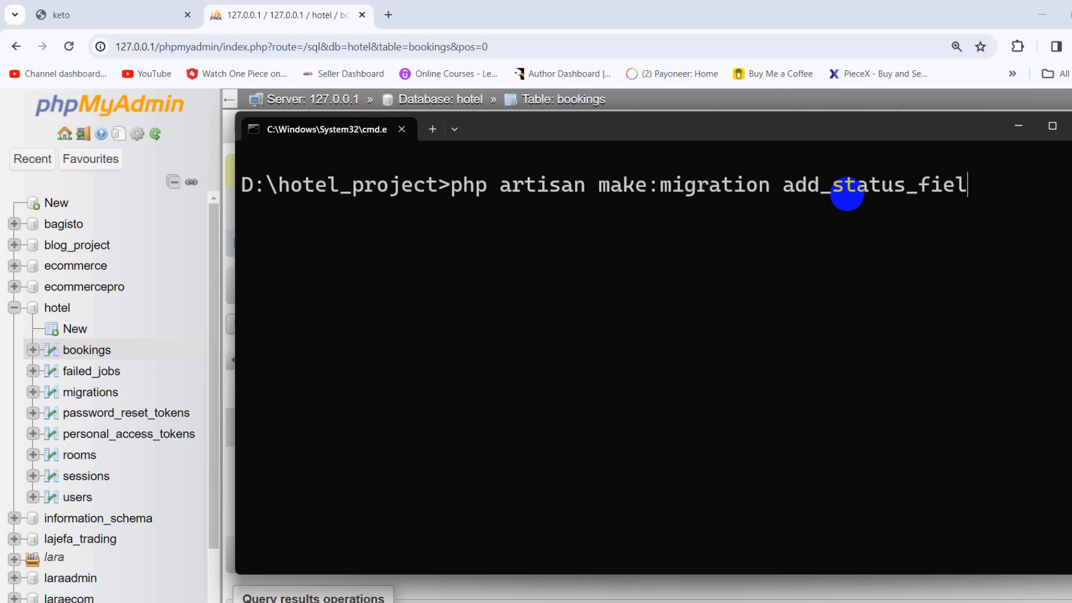
pyautogui.write('d_t')
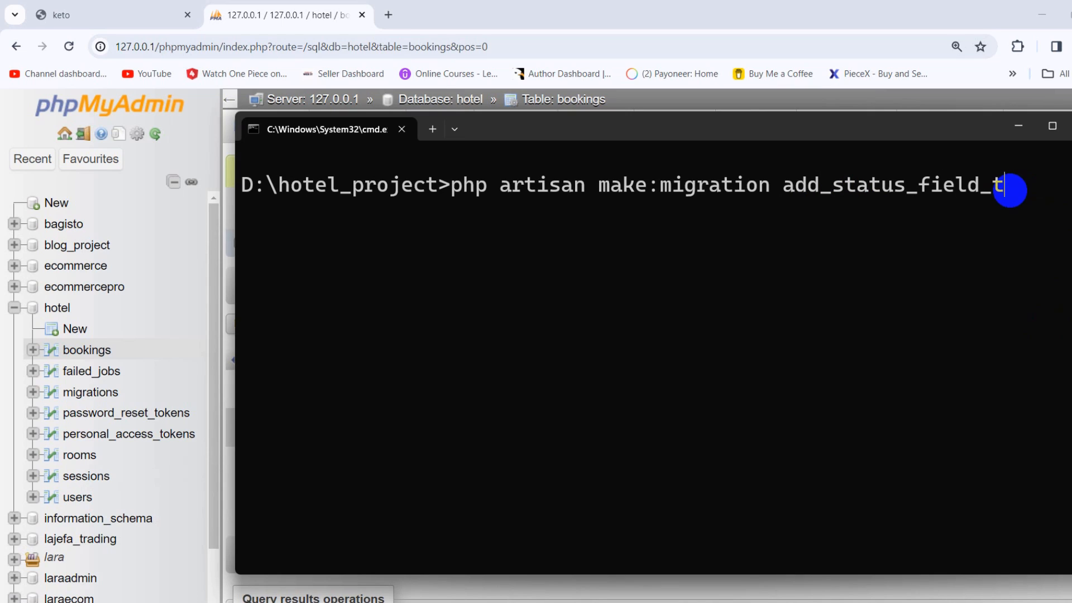
pyautogui.write('o_')
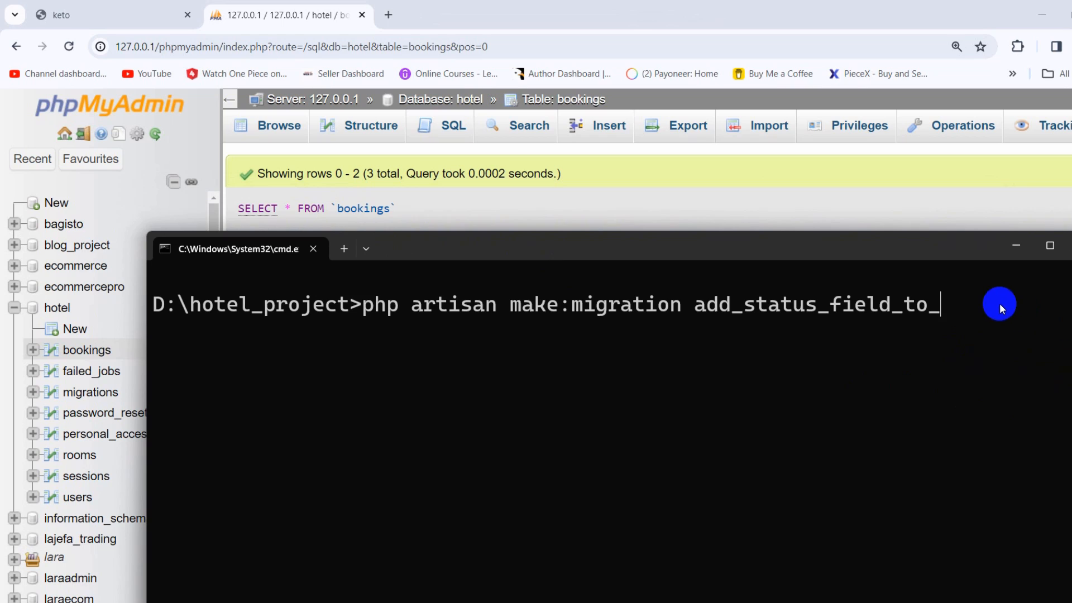
pyautogui.write('bookin')
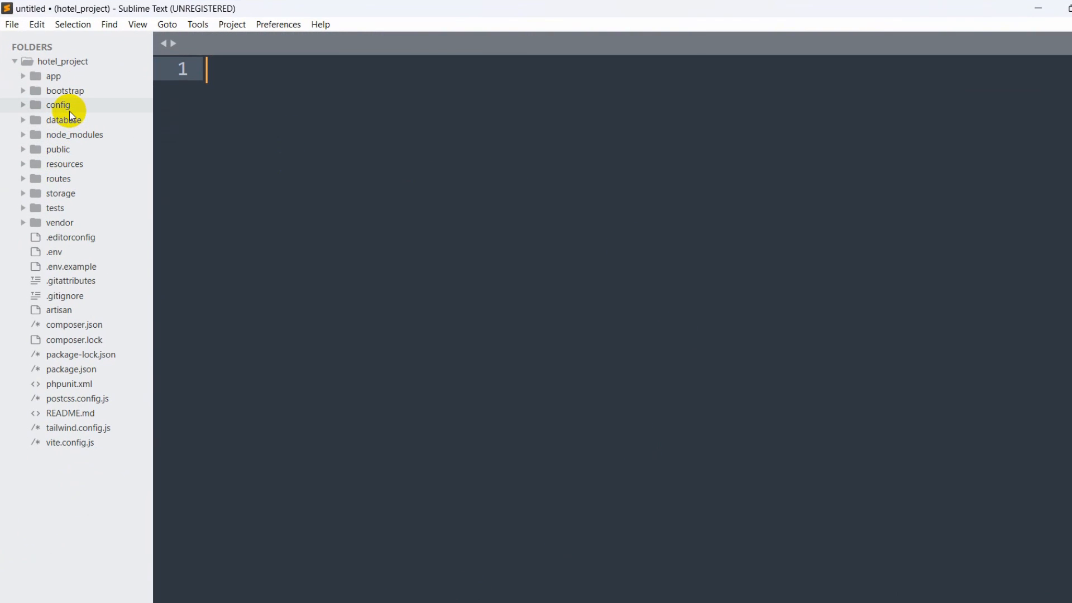
# - Open add_status_field_to_bookings.php from database/migrations and delete the placeholder comment in up()
pyautogui.click(63, 120)
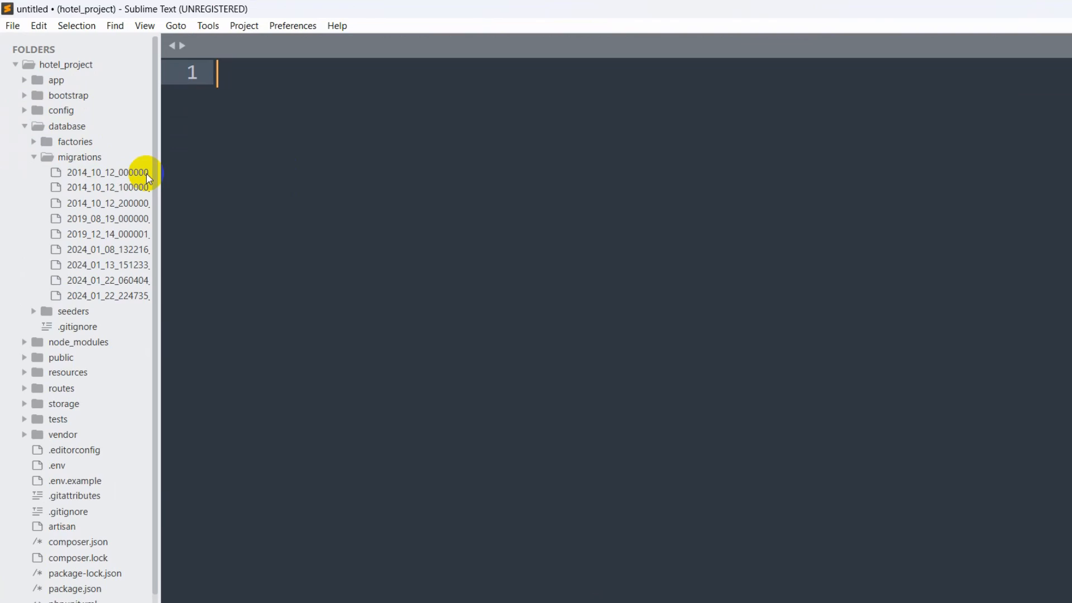
pyautogui.moveTo(160, 201); pyautogui.dragTo(298, 201)
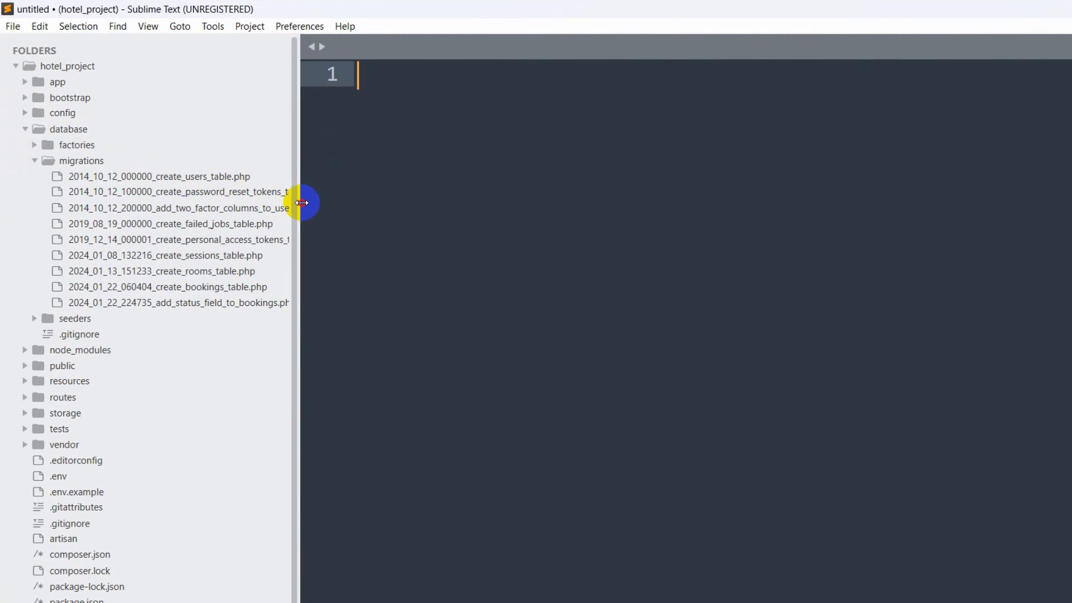
pyautogui.moveTo(300, 202); pyautogui.dragTo(334, 203)
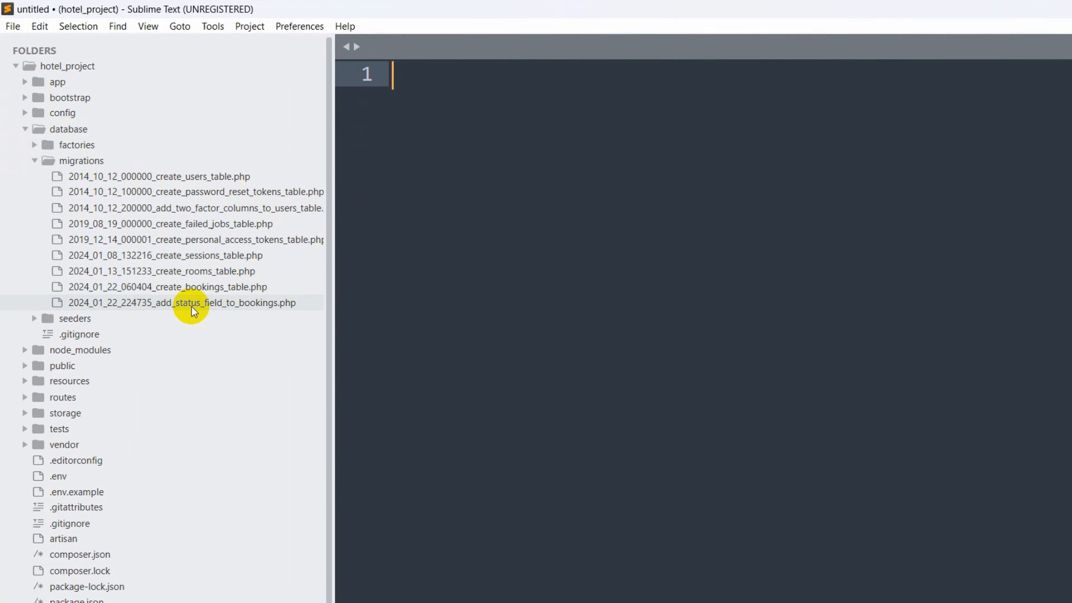
pyautogui.doubleClick(181, 302)
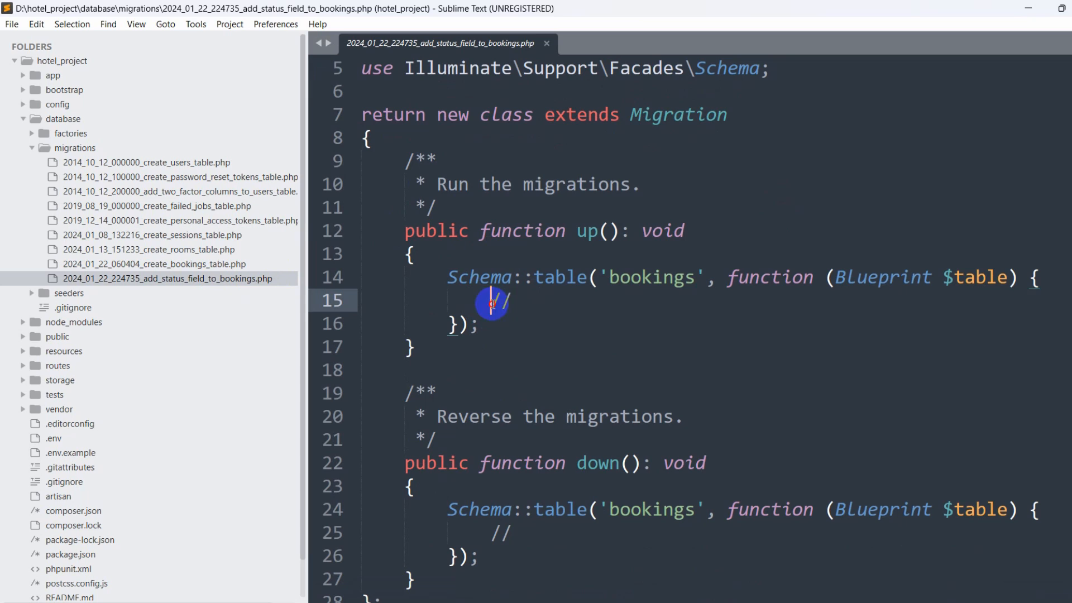
pyautogui.press('Backspace')
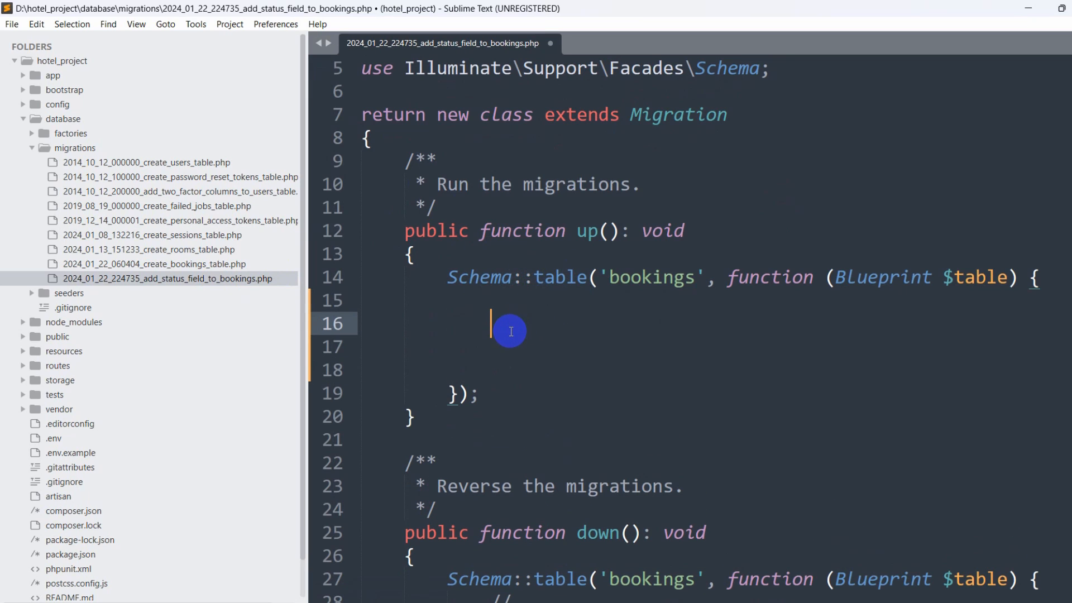
# - Add $table->string('status')->default('waiting') inside the bookings Schema::table block
pyautogui.write('$table-')
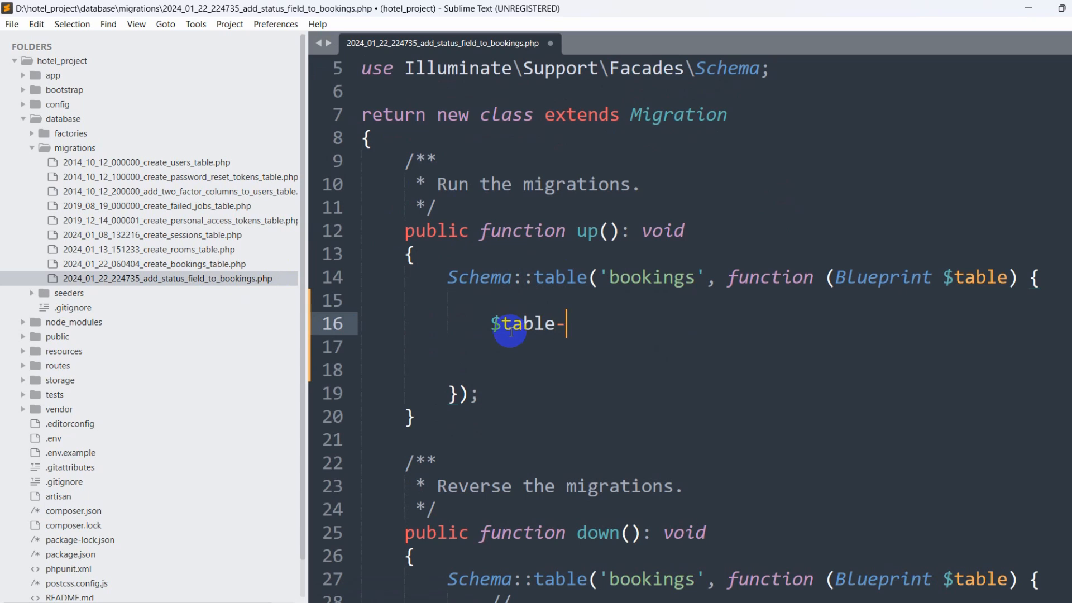
pyautogui.write("->string('")
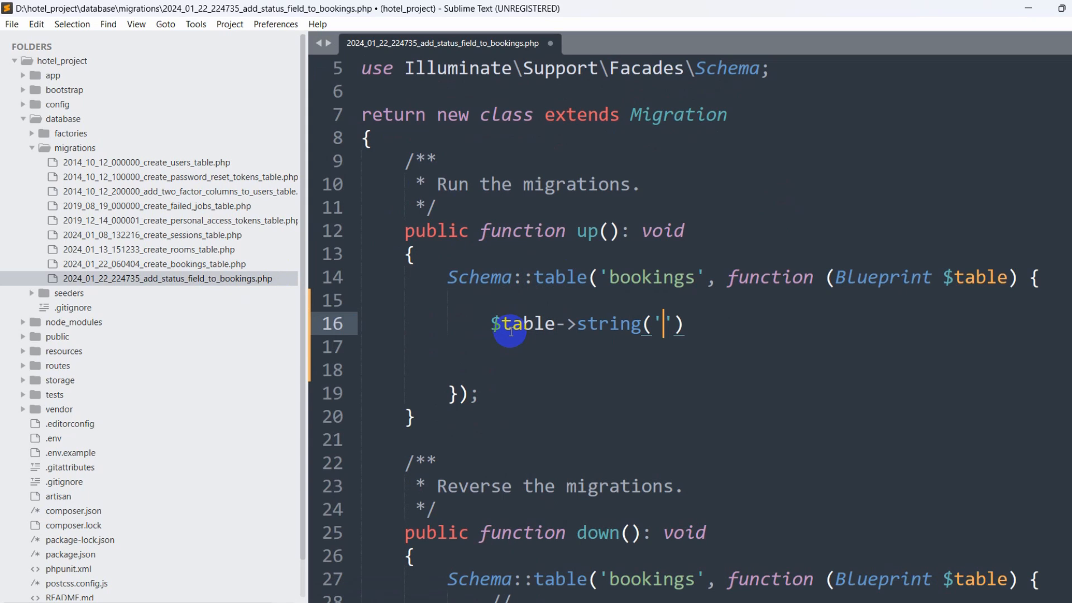
pyautogui.write('status')
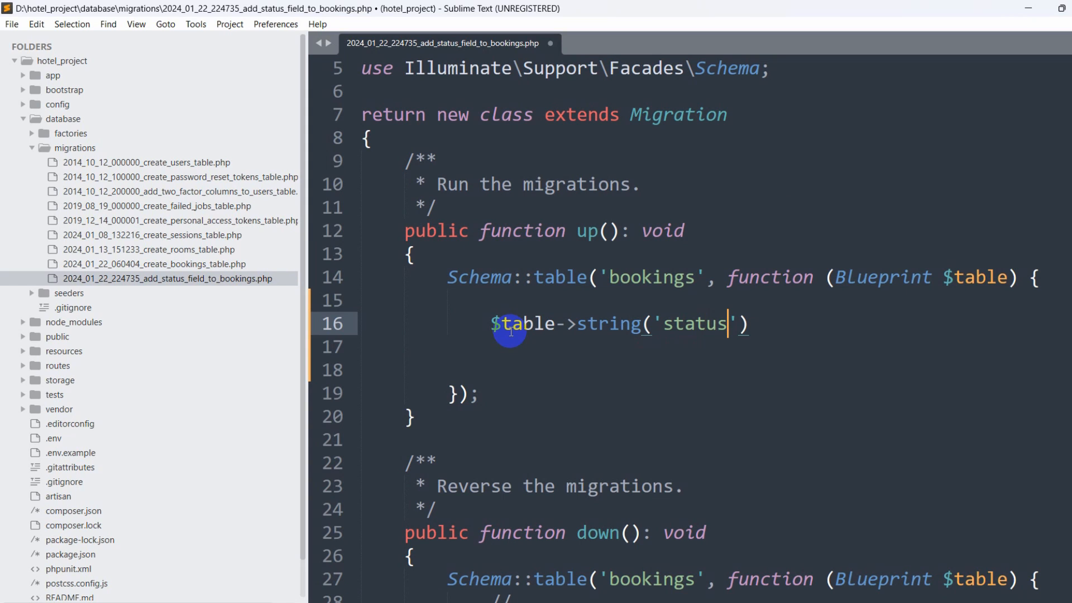
pyautogui.write('-')
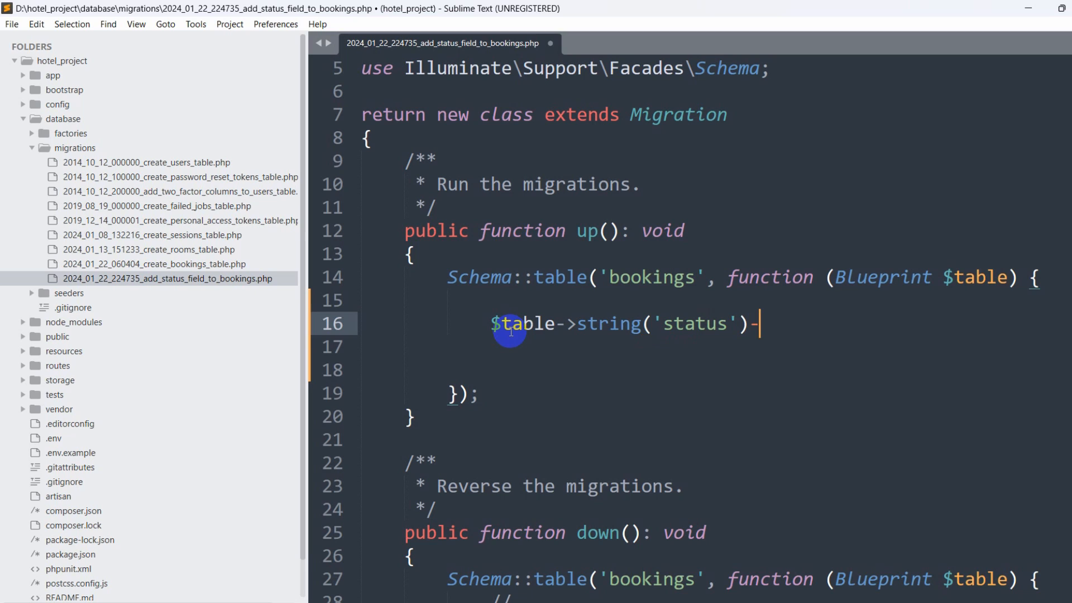
pyautogui.write('>default')
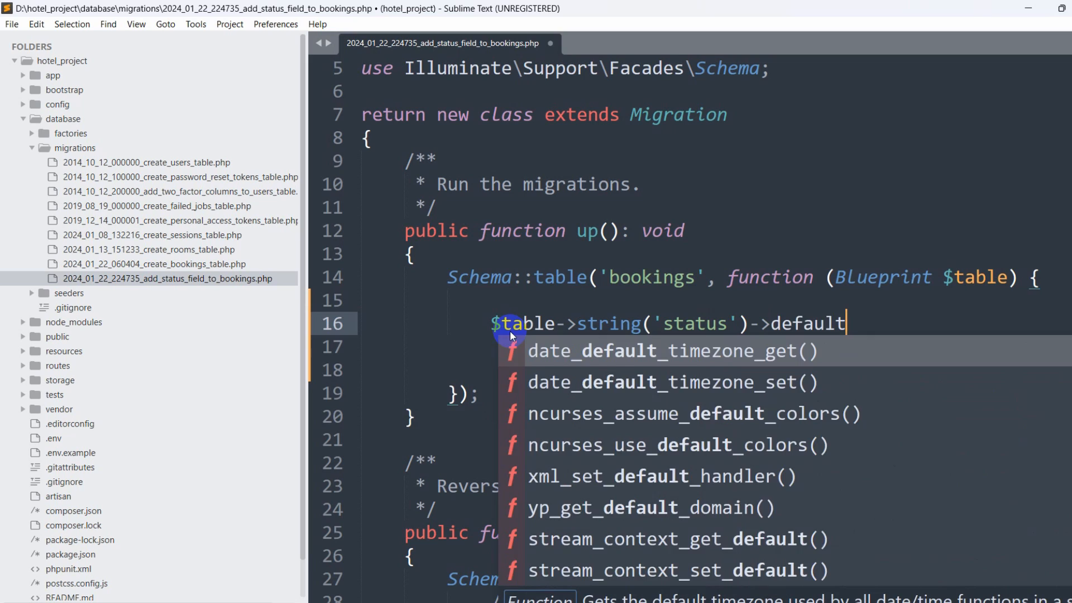
pyautogui.write("('wai'")
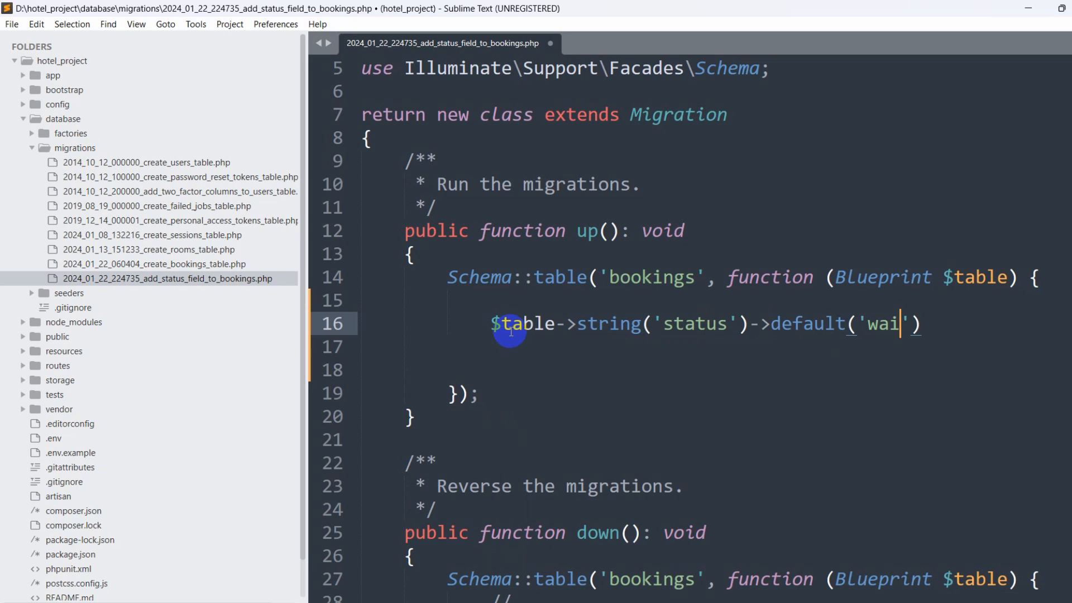
pyautogui.write('ting')
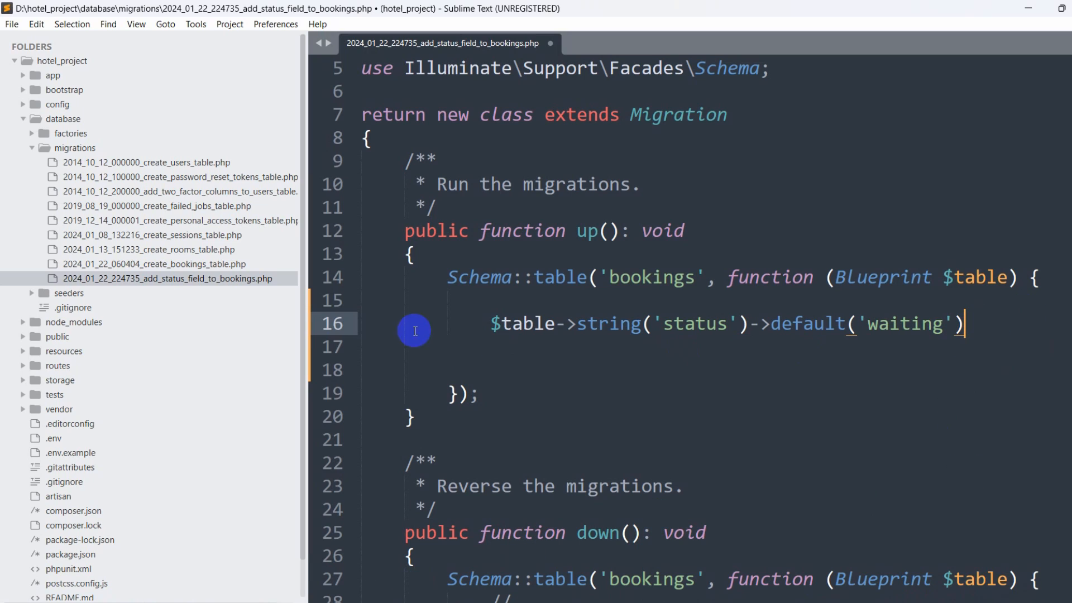
# - Append ->after('phone'); to the status column line
pyautogui.write('->after(')
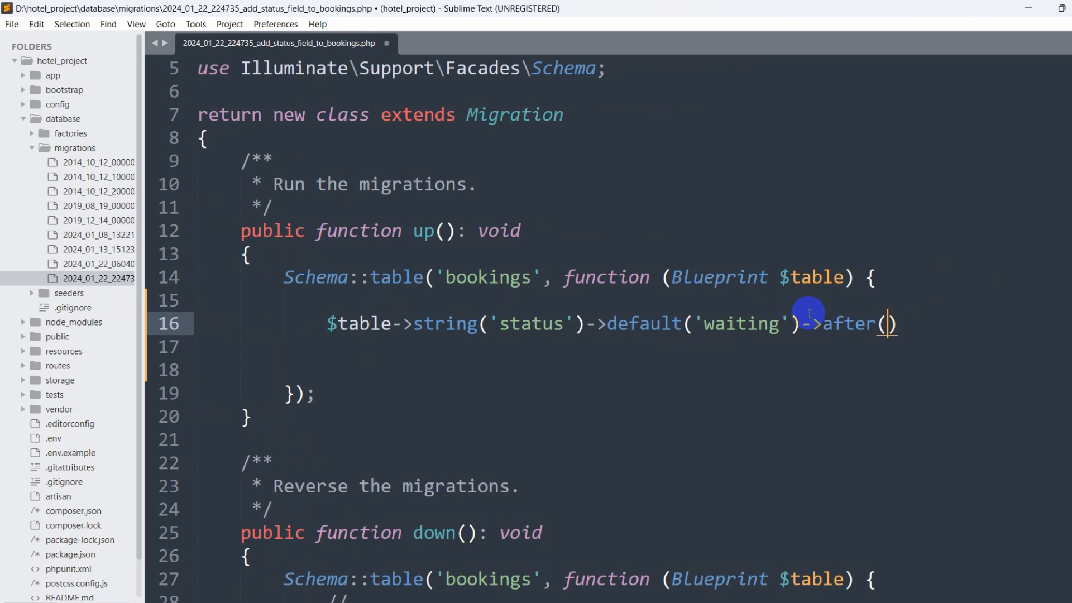
pyautogui.write("'phone'")
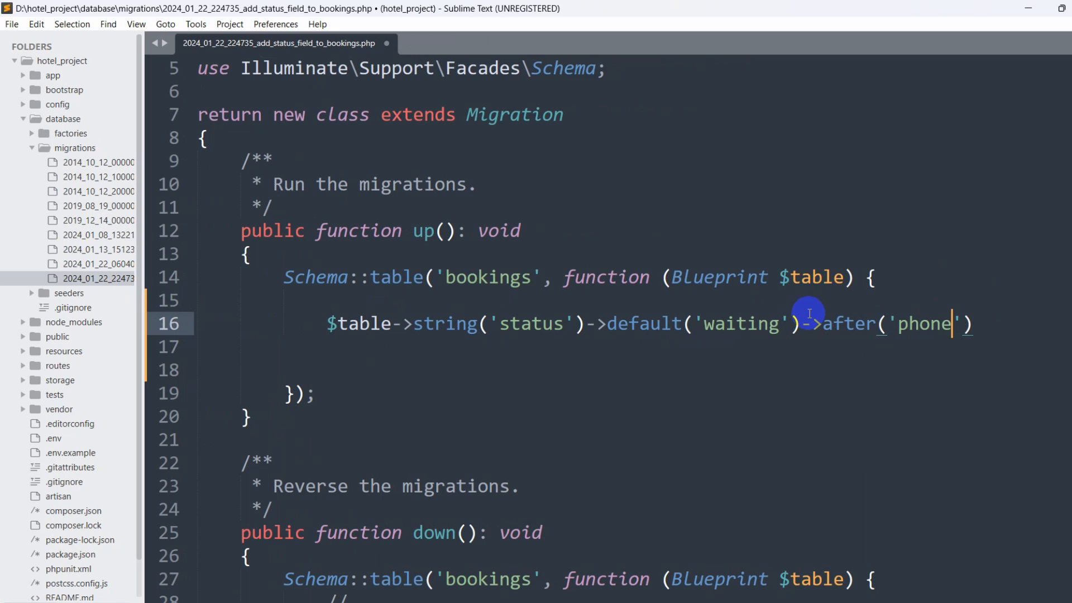
pyautogui.write(';')
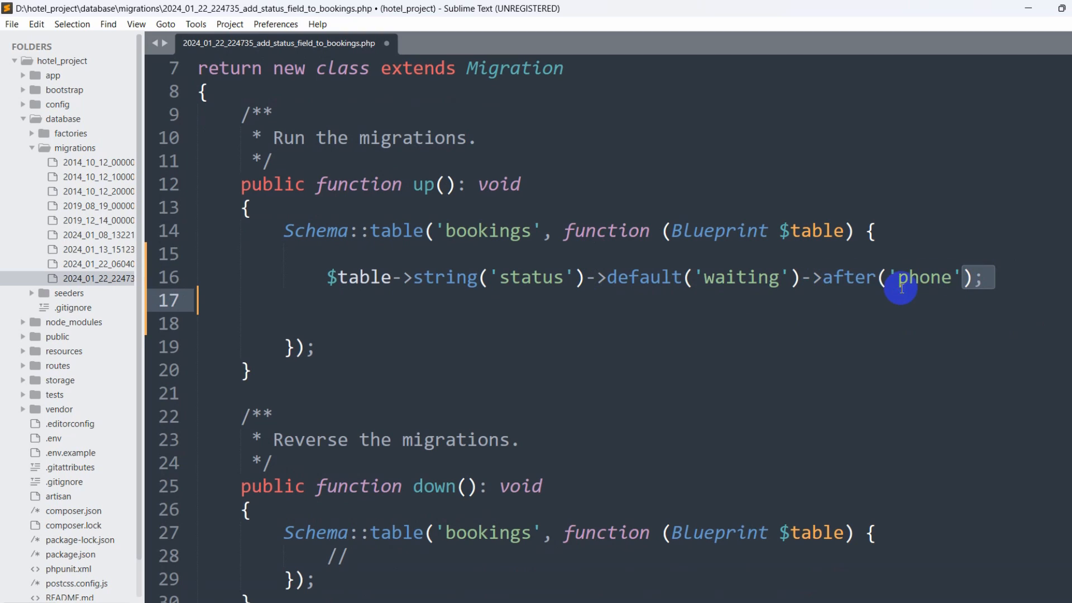
pyautogui.scroll(-3)
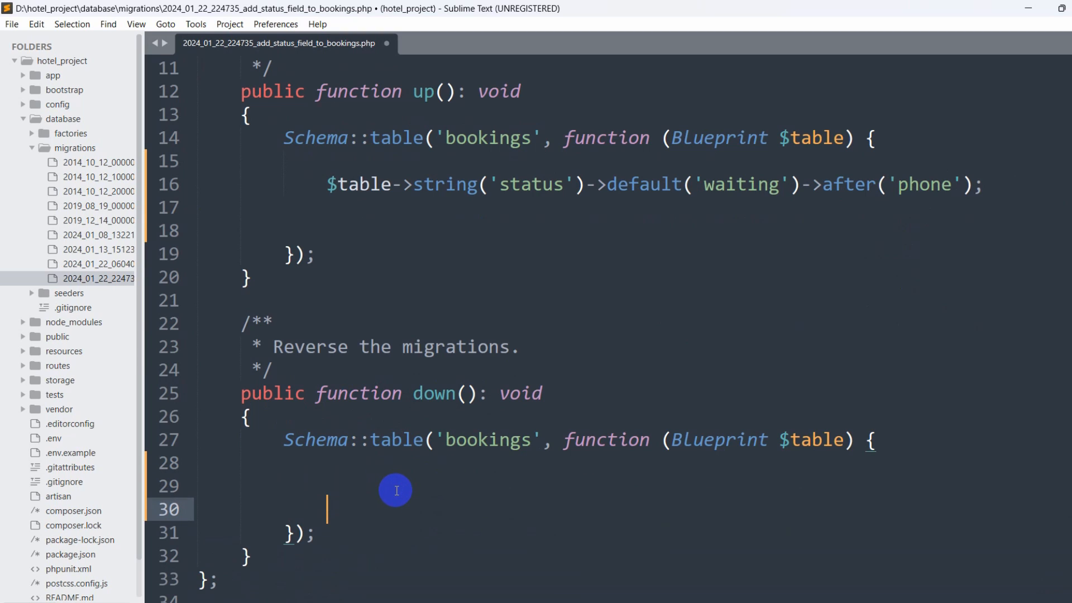
# - Add $table->dropColumn('status'); to the down() method
pyautogui.write('$tab')
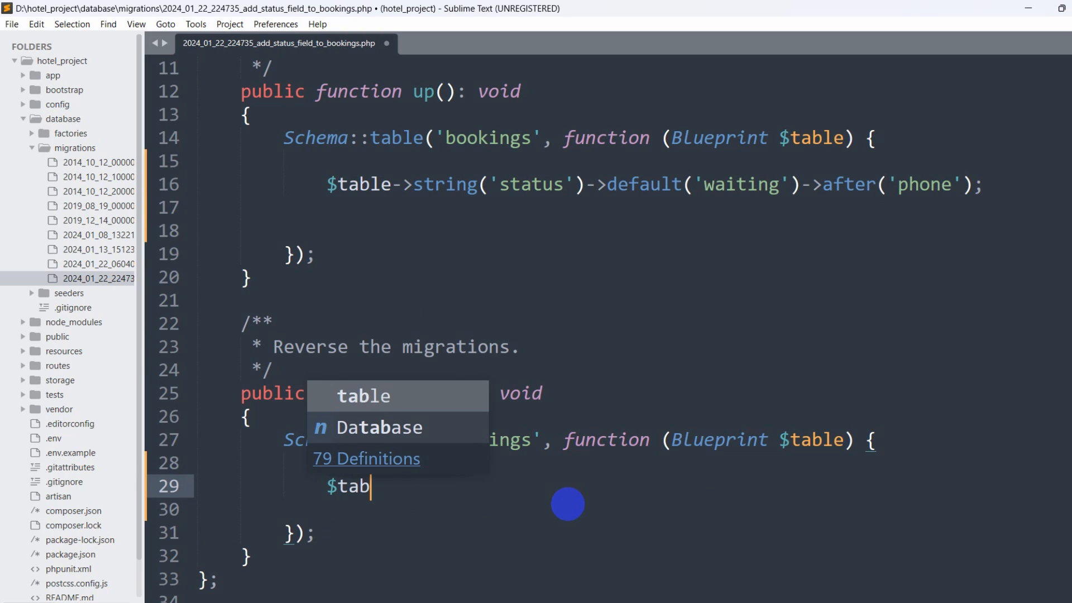
pyautogui.write('->dropColumn(')
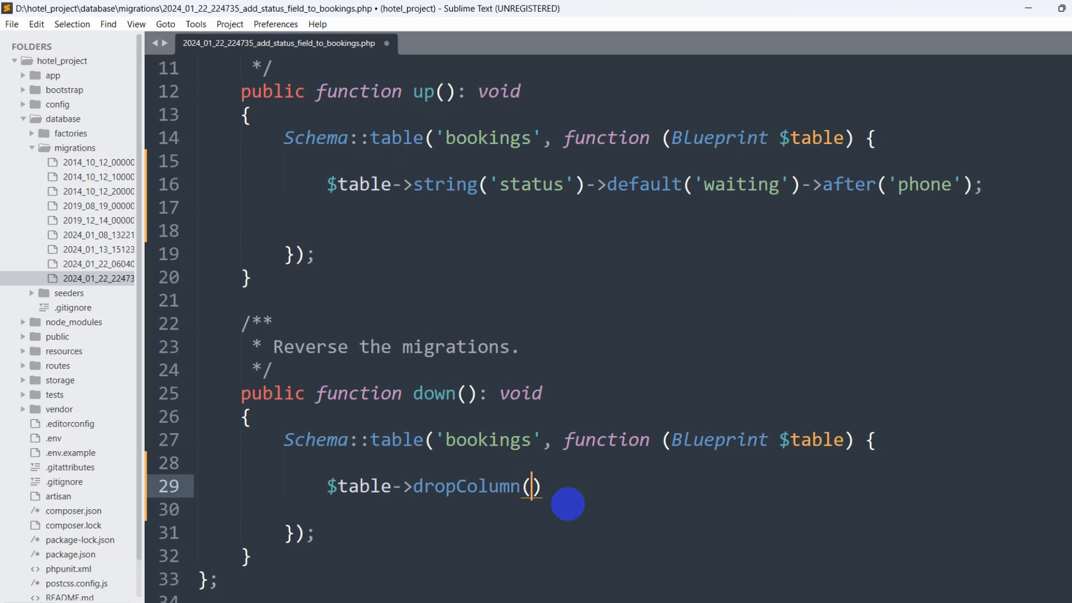
pyautogui.write("'stat'")
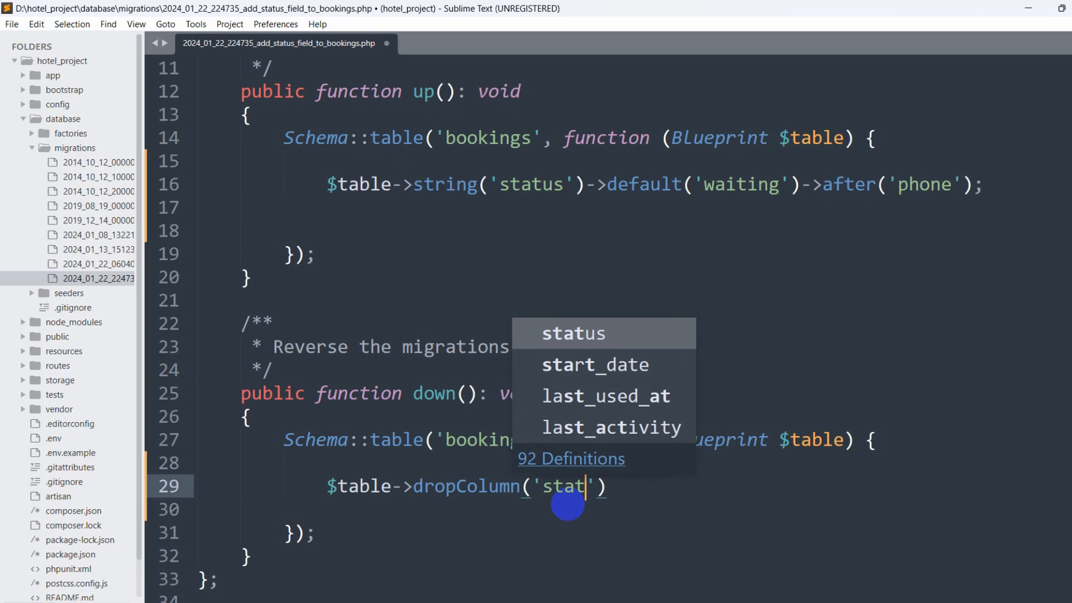
pyautogui.click(573, 332)
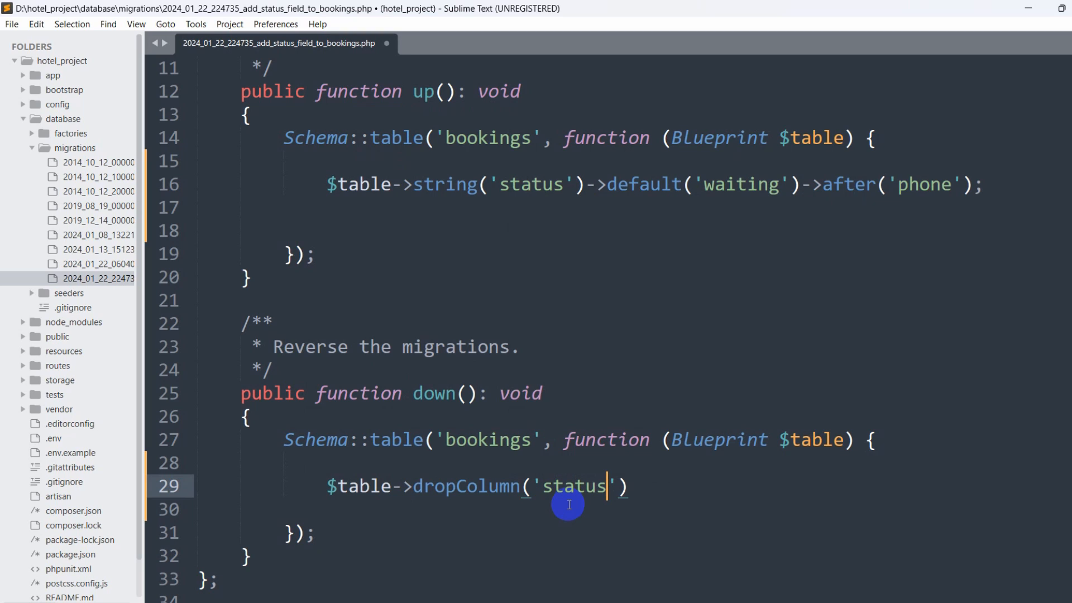
pyautogui.write(';')
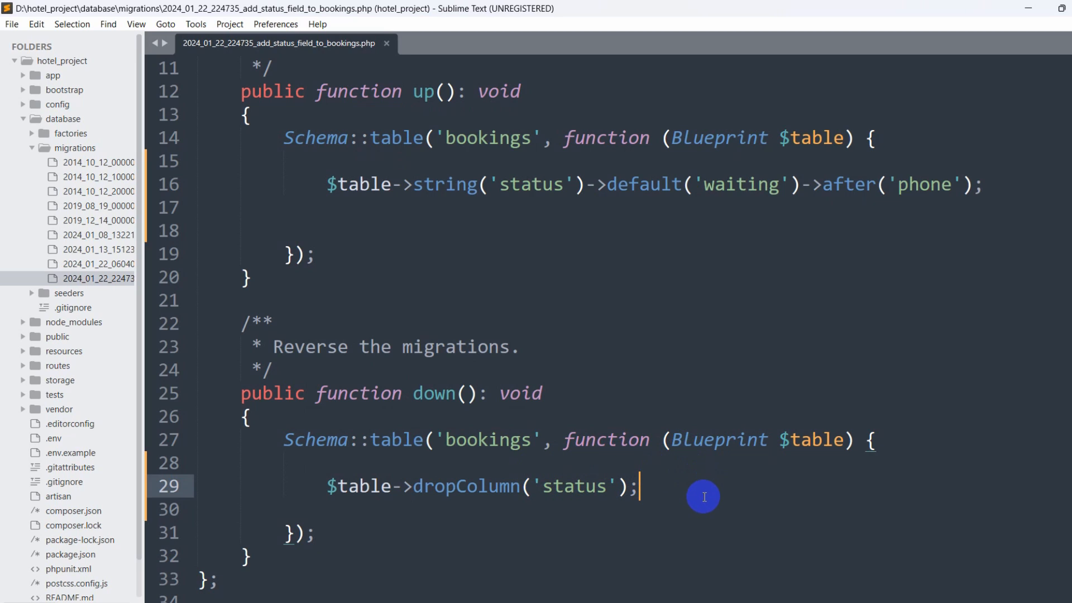
pyautogui.moveTo(335, 523)
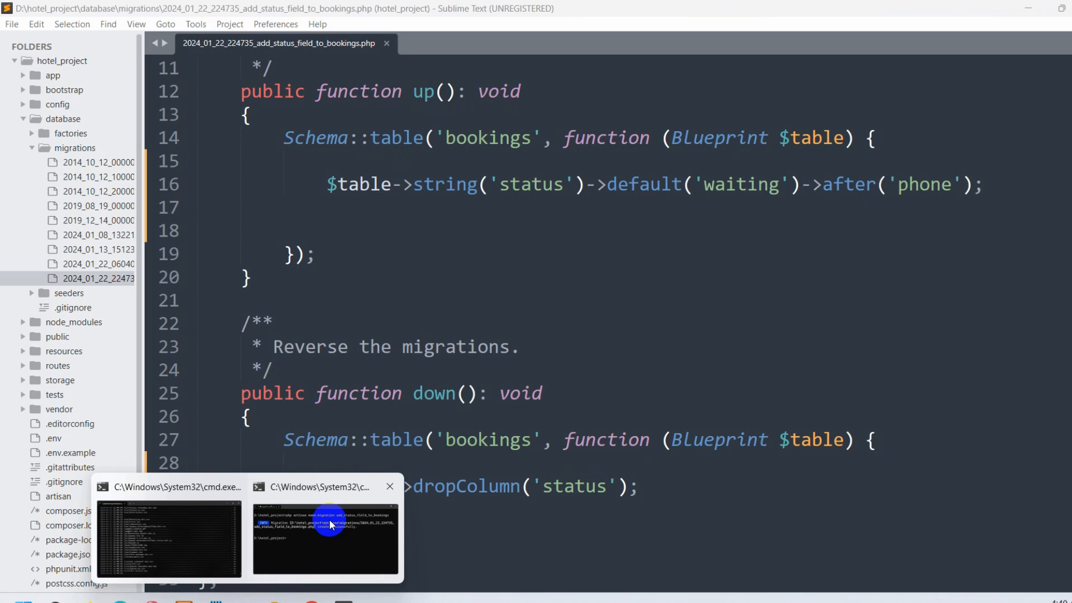
# - Run php artisan migrate in the project's Command Prompt window
pyautogui.click(326, 539)
pyautogui.write('php artisan')
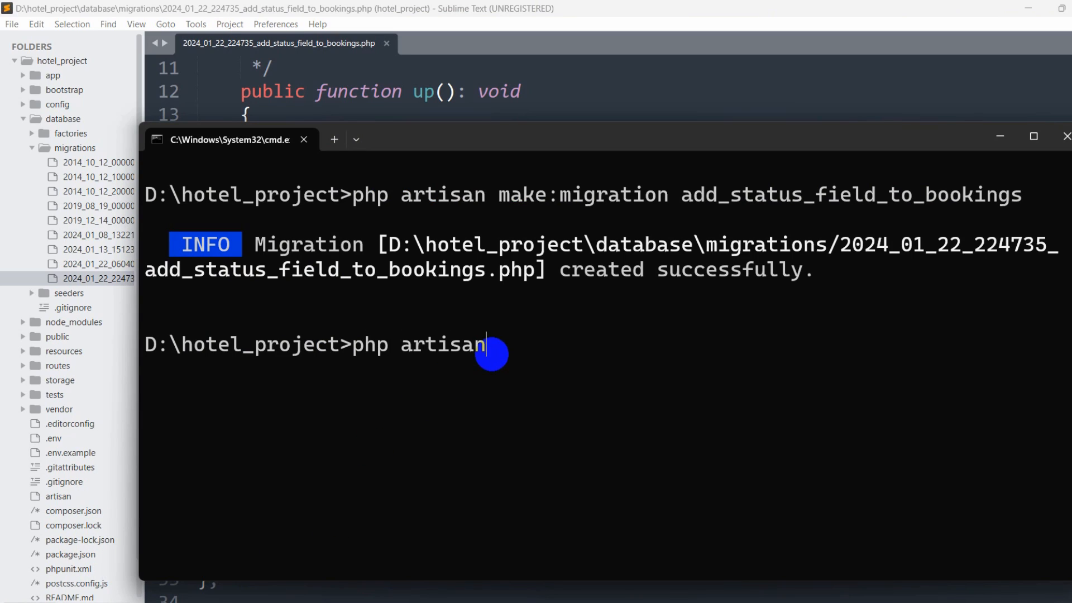
pyautogui.write('migrate')
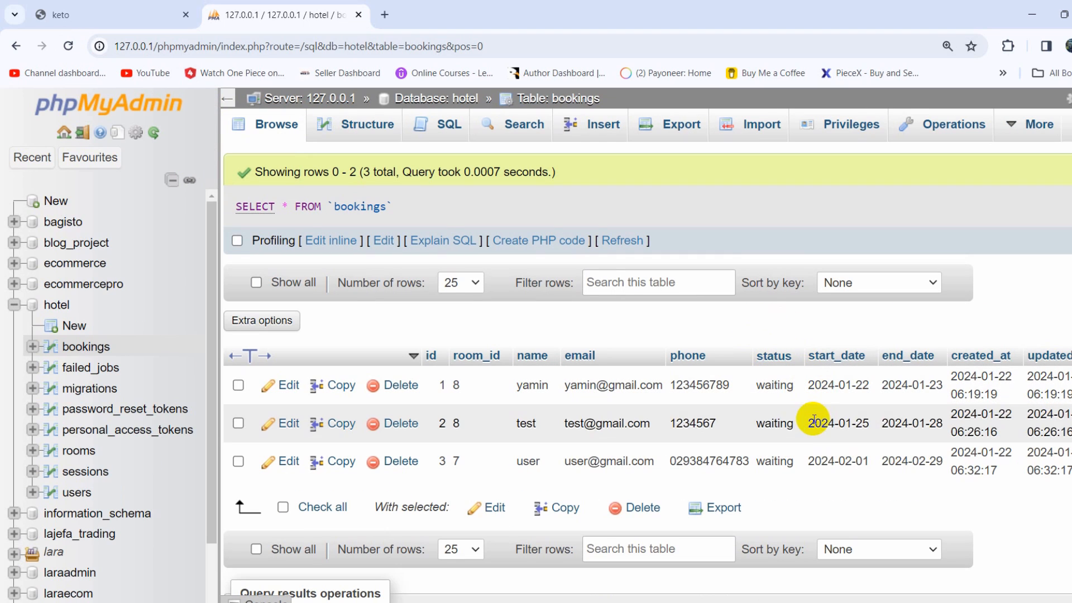
pyautogui.moveTo(774, 414)
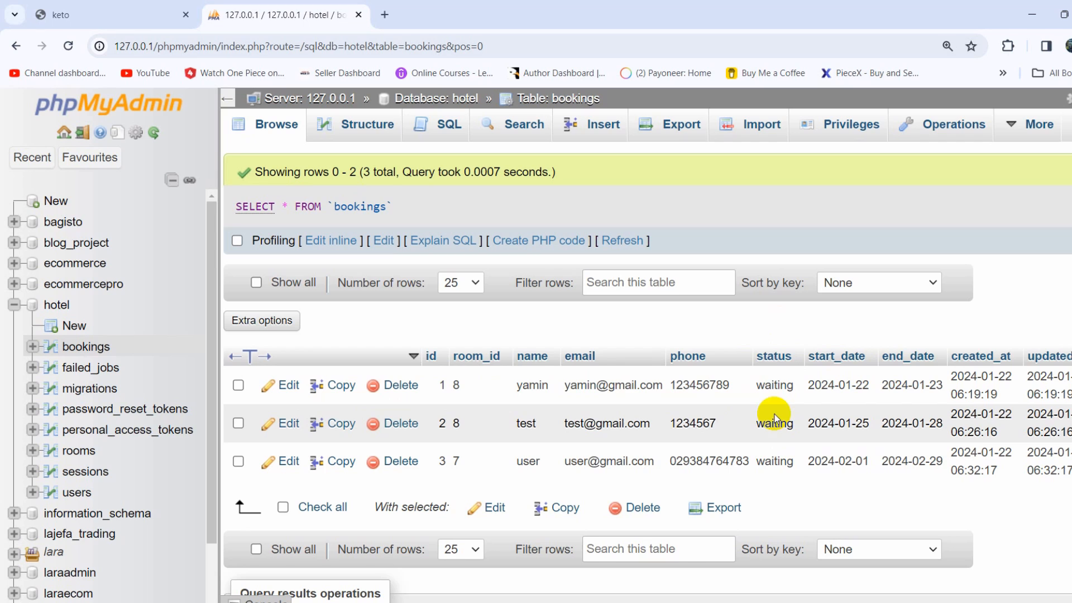
pyautogui.moveTo(792, 268)
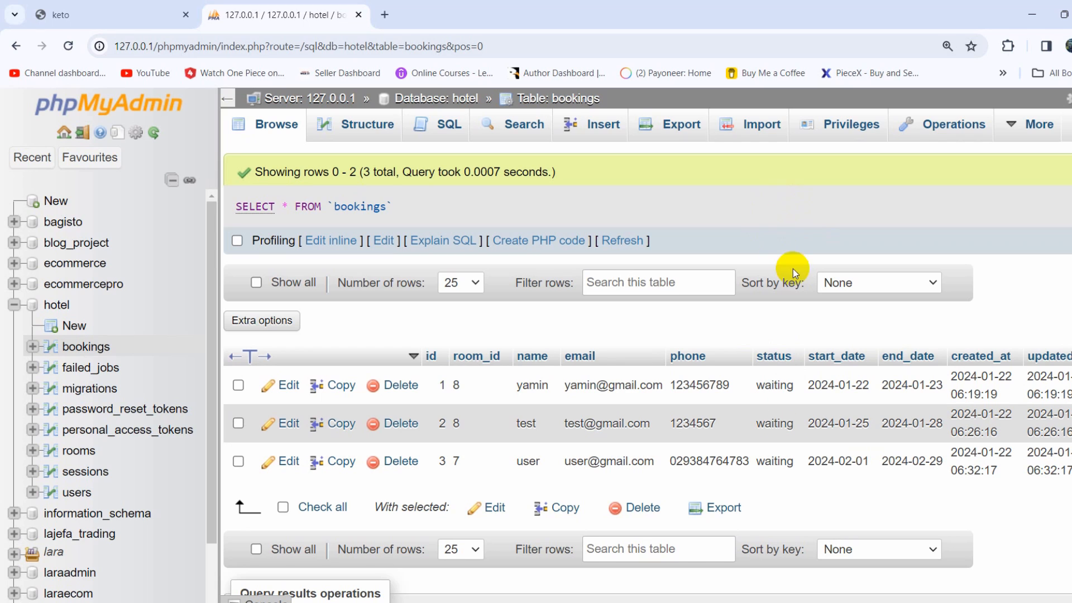
pyautogui.moveTo(726, 356)
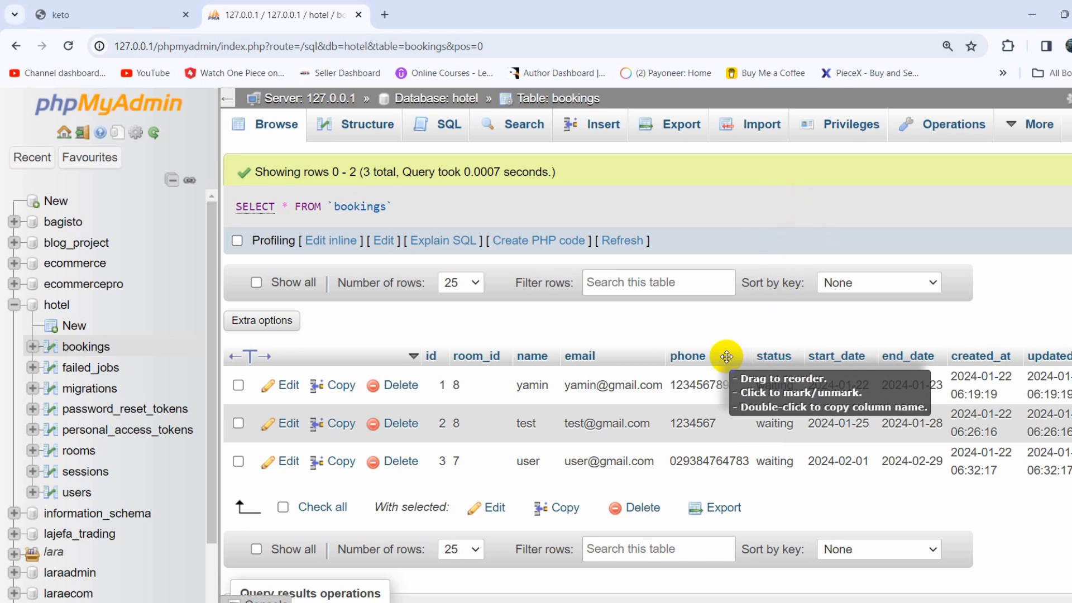
pyautogui.moveTo(764, 240)
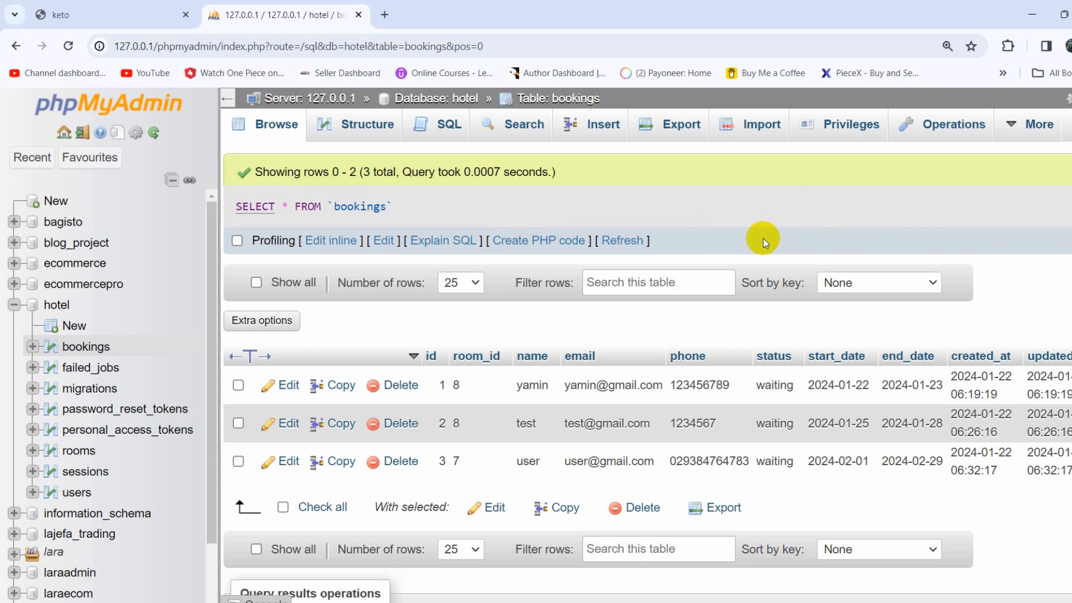
pyautogui.moveTo(436, 203)
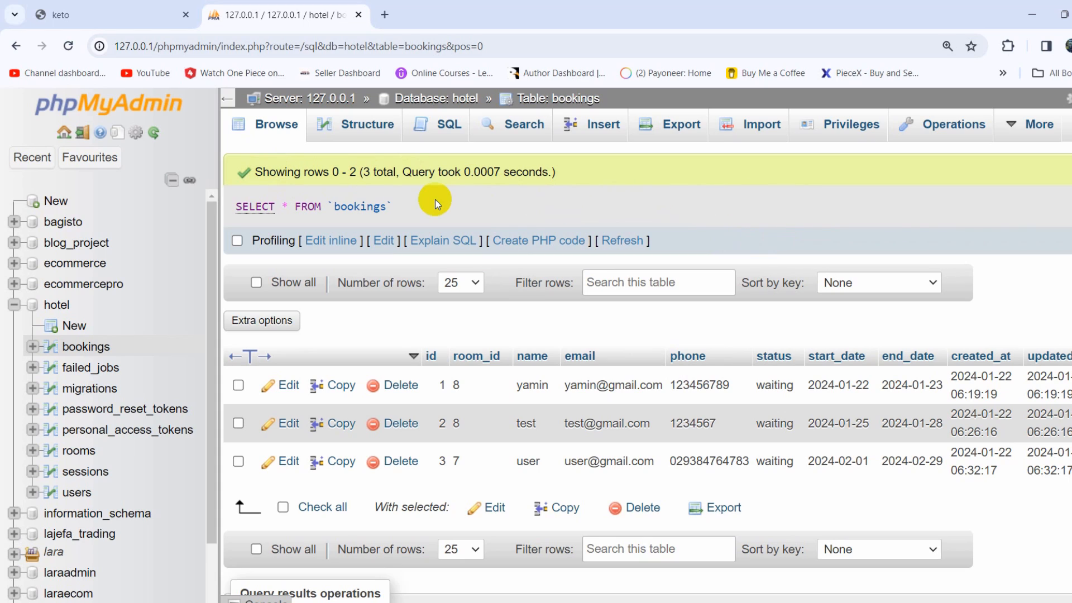